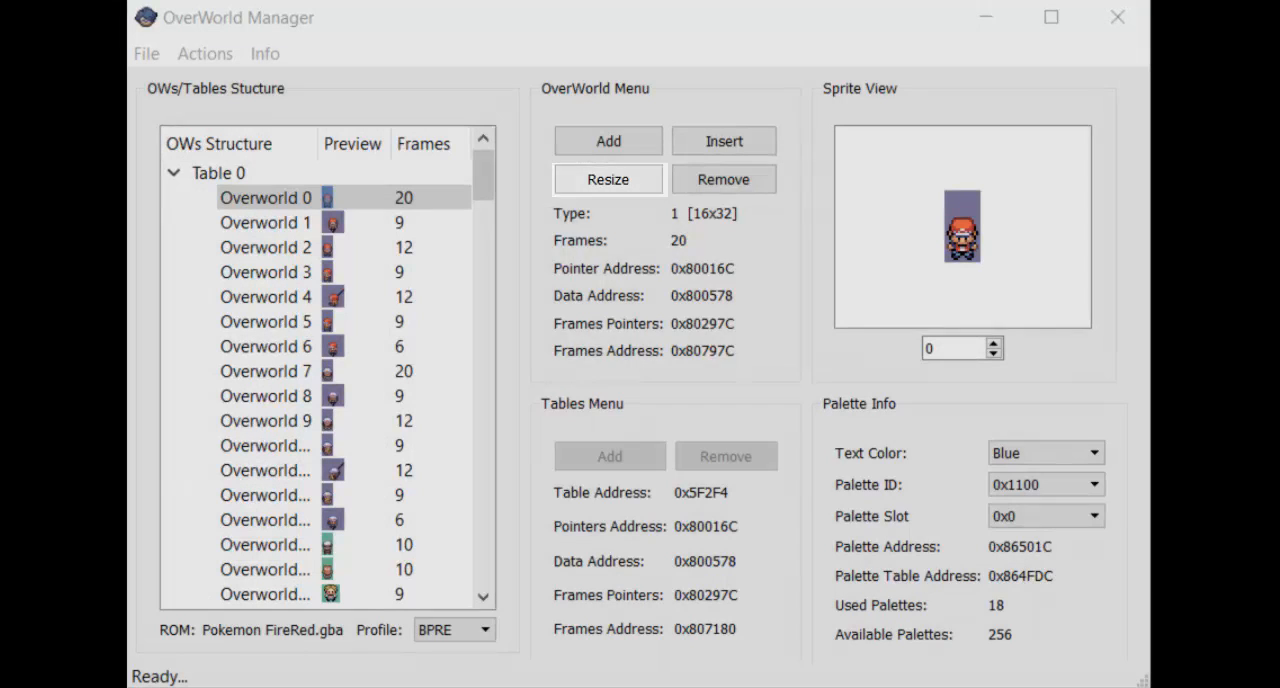
Resize the player's Overworld 0 entry to fit a larger replacement sprite.
click(607, 179)
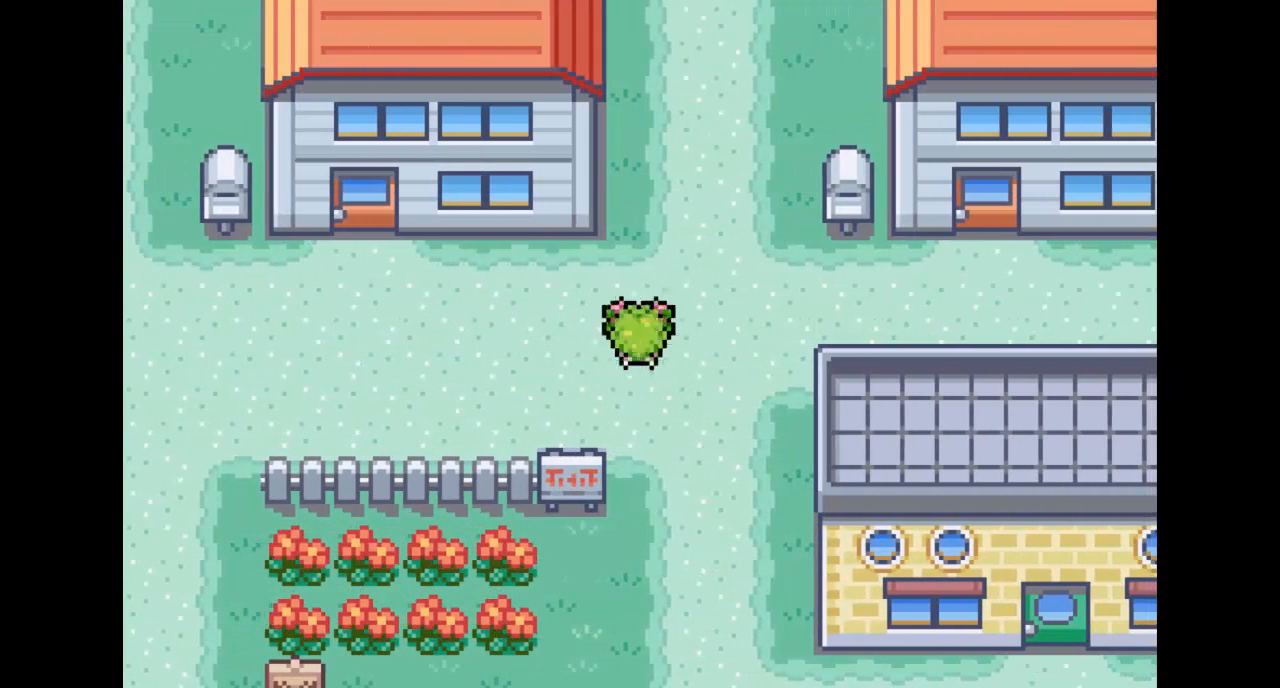
Walk the Shaymin player north and back south through Pallet Town to test its animation.
key(Up)
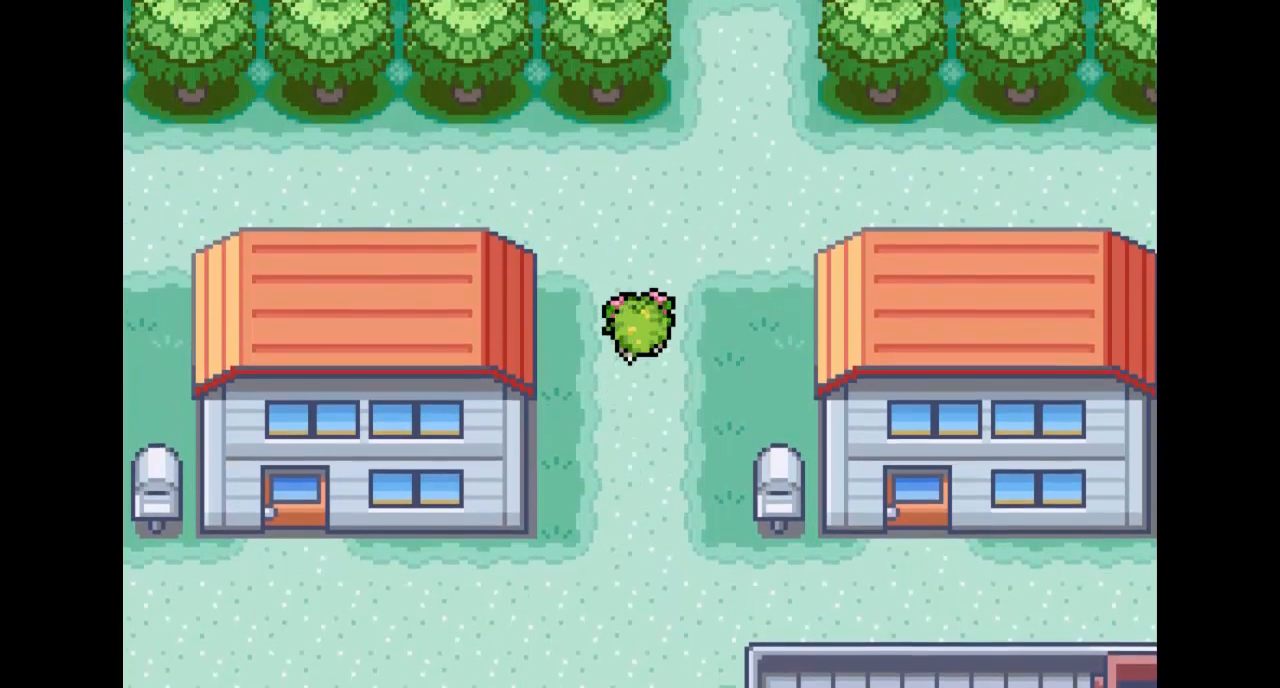
key(down)
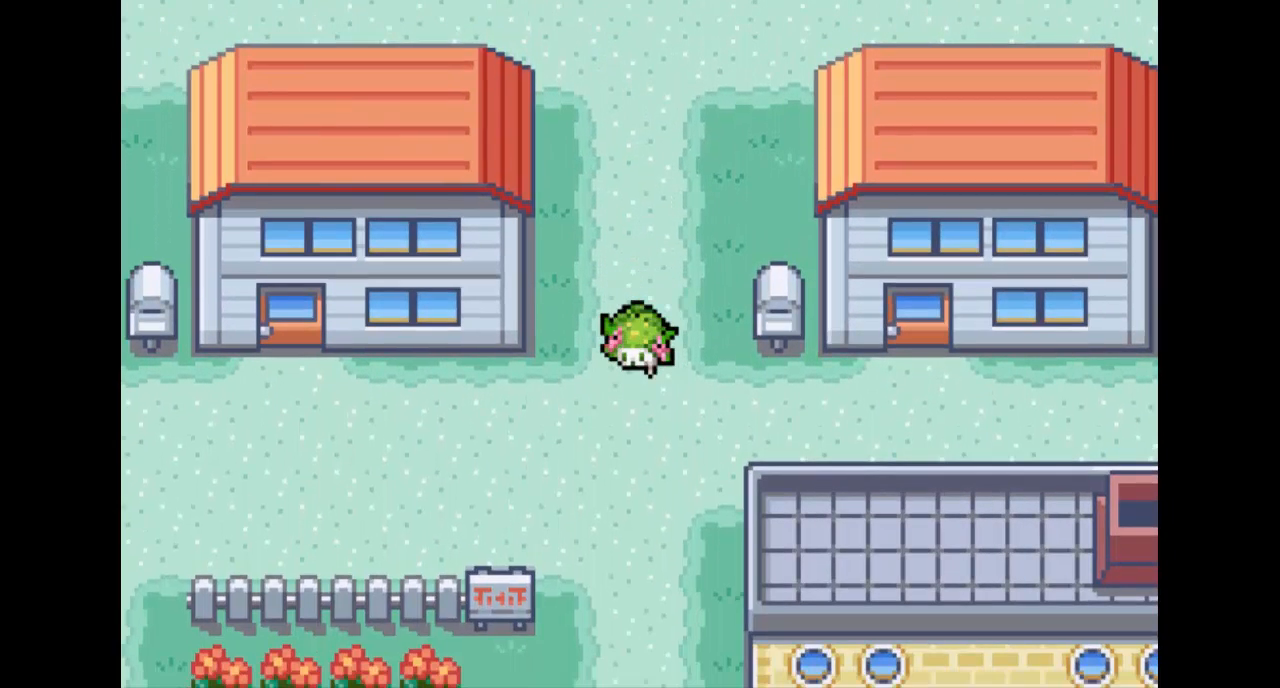
key(Down)
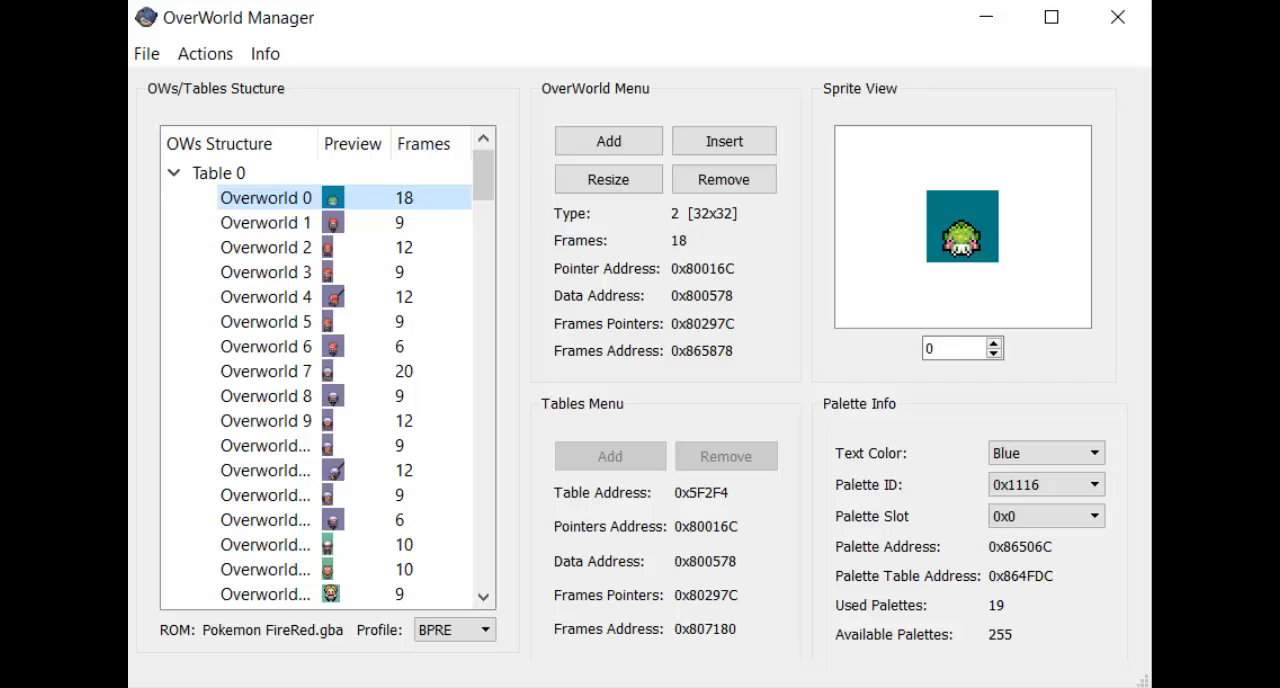
Add three 16x32, 9-frame overworlds (152–154) after Overworld 151.
click(608, 140)
text(3)
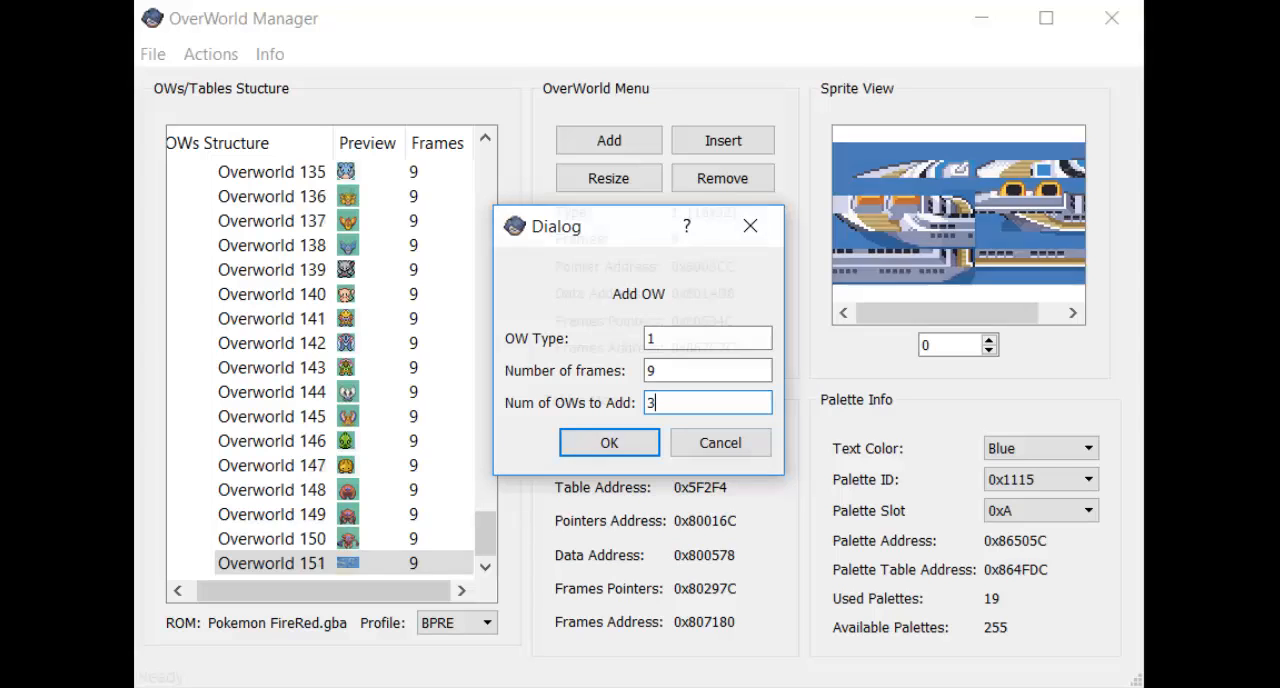
click(608, 442)
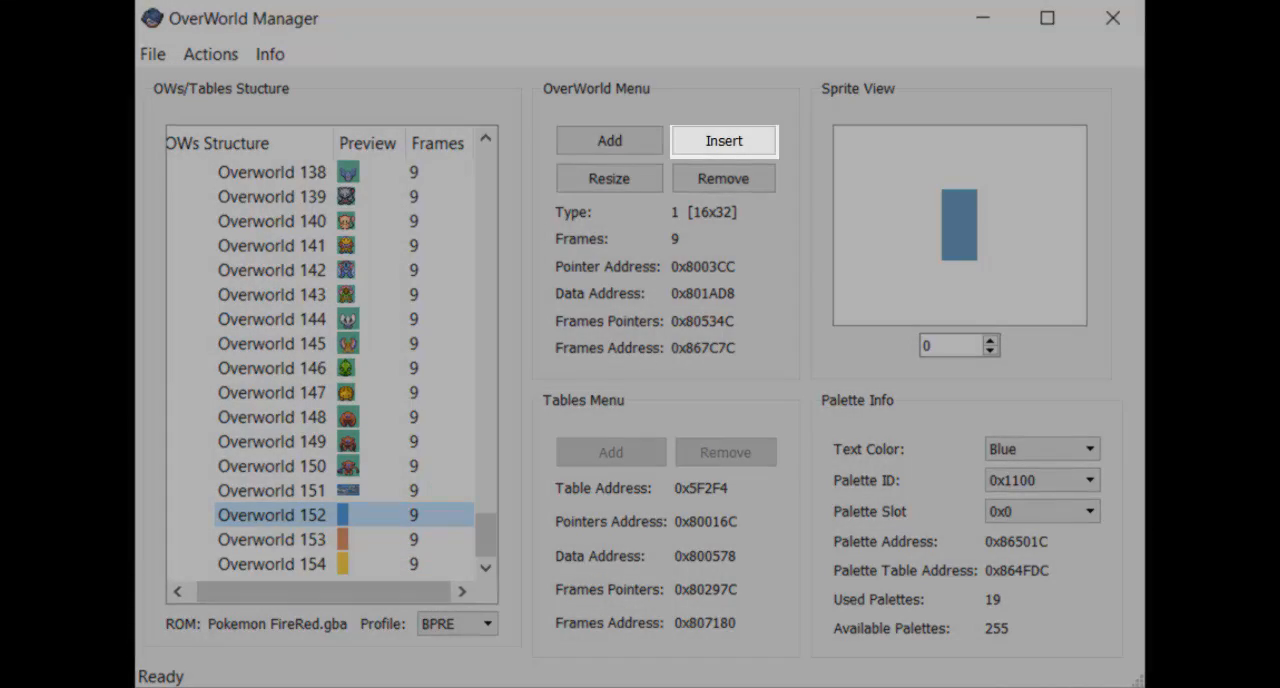
Insert one blank 16x32, 9-frame overworld at position 144.
click(723, 140)
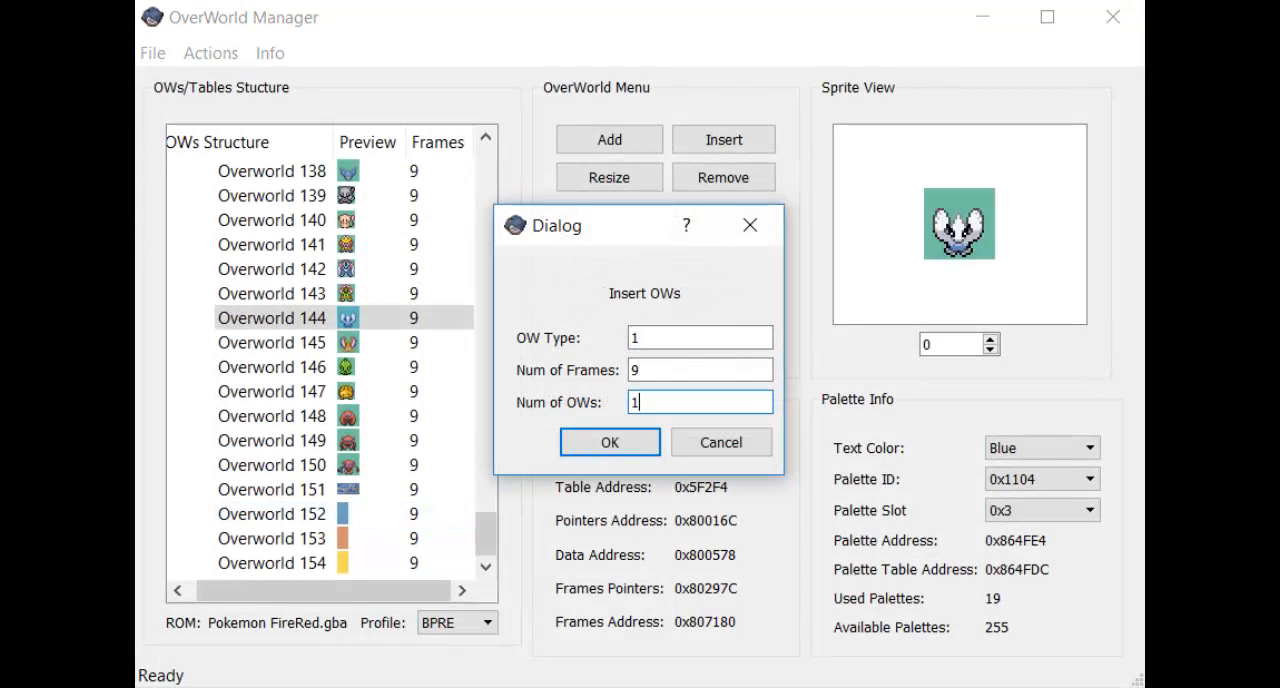
click(609, 442)
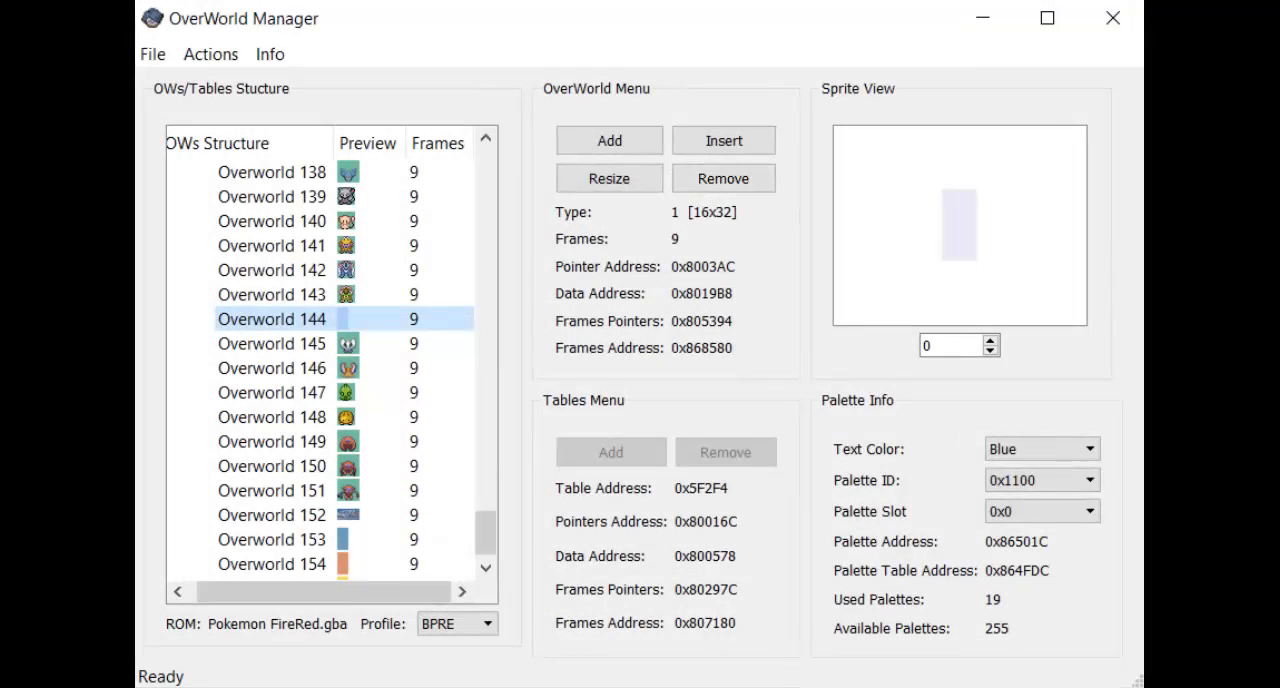
click(207, 54)
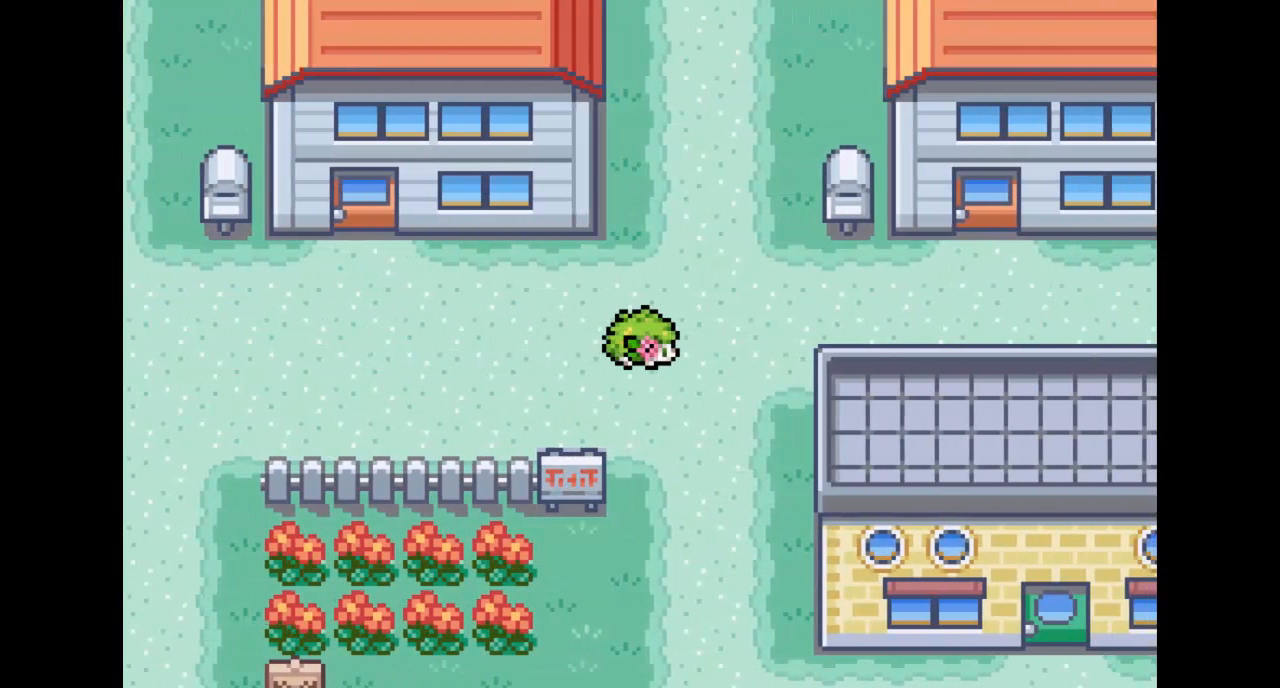
Walk the Shaymin player west to the trees and south beside the flower garden.
key(Up)
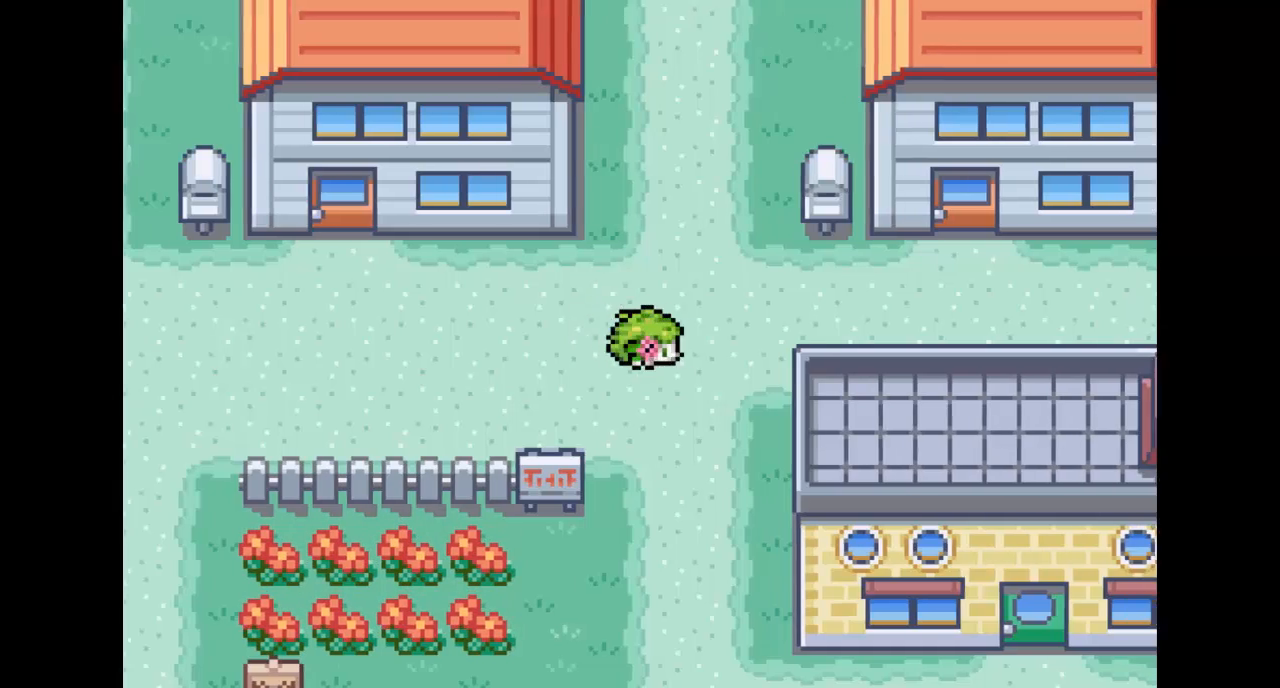
key(Up)
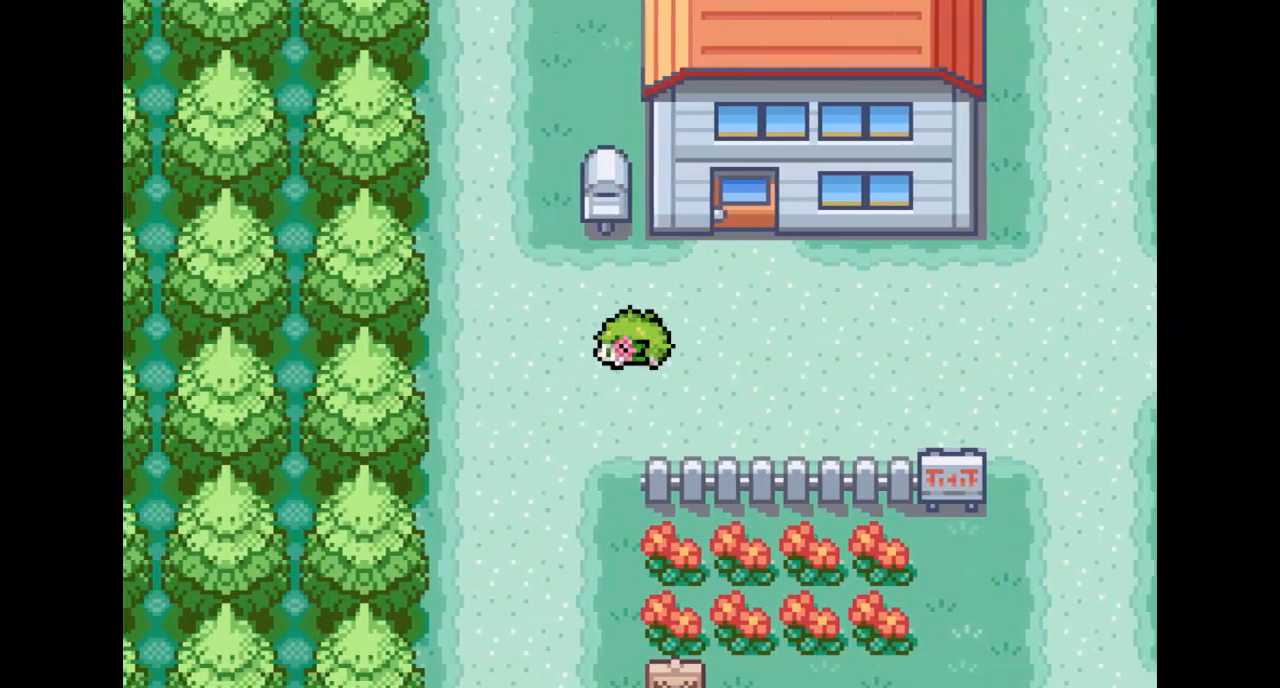
key(Down)
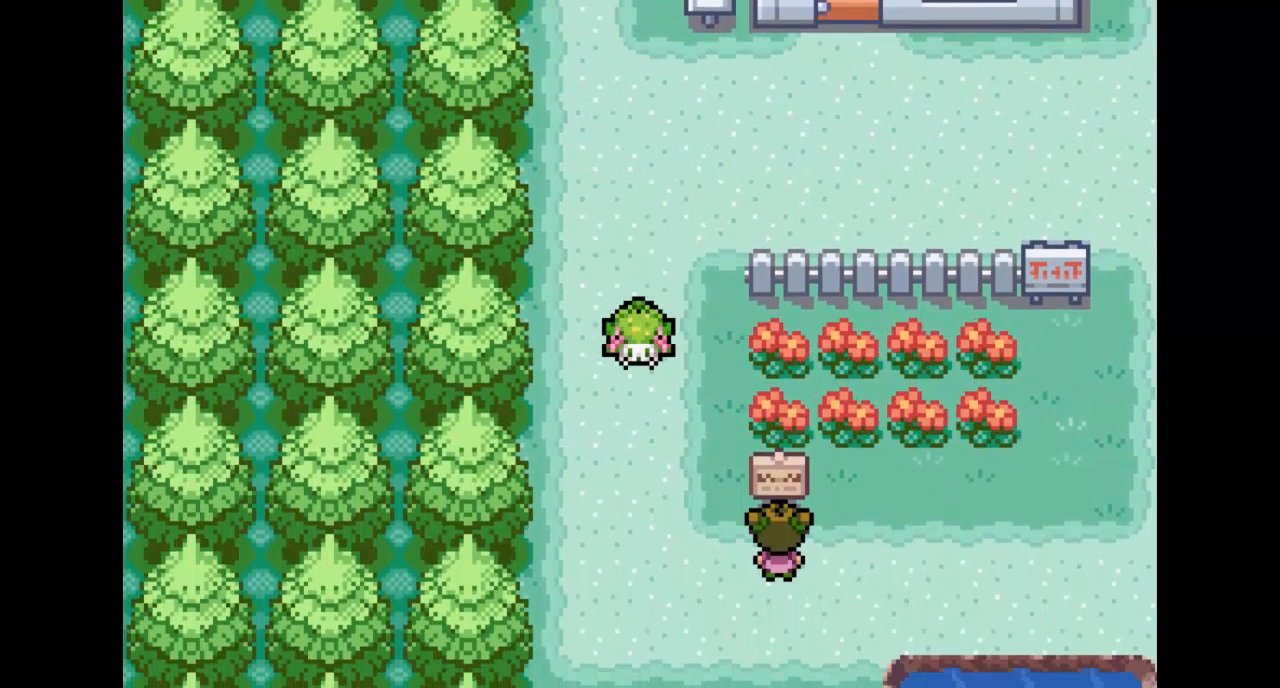